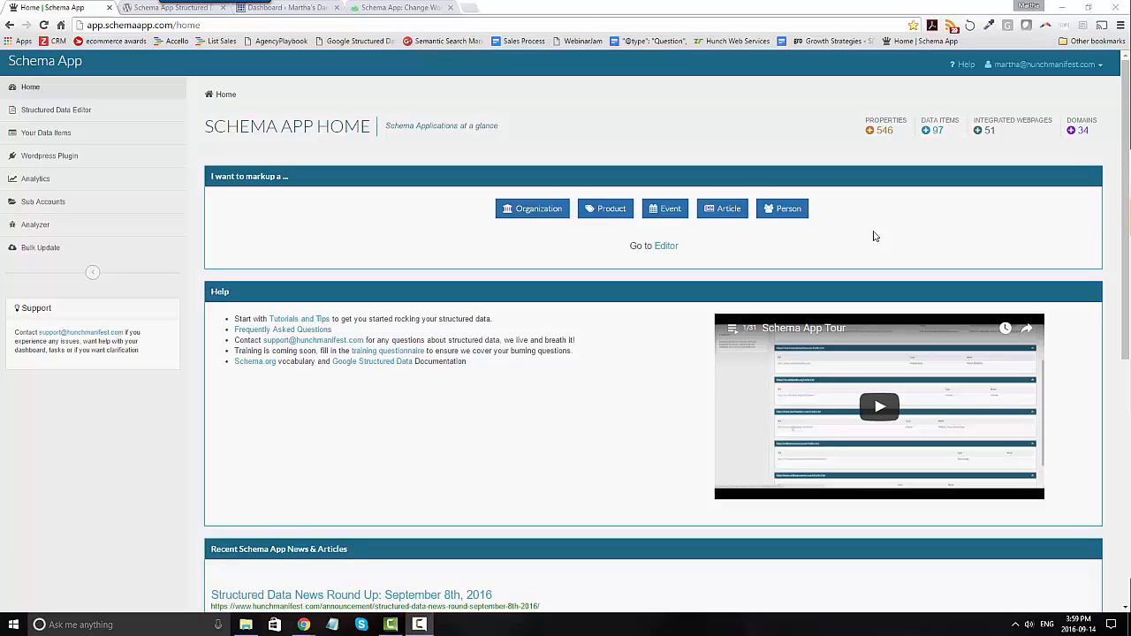
mouse_move(654, 136)
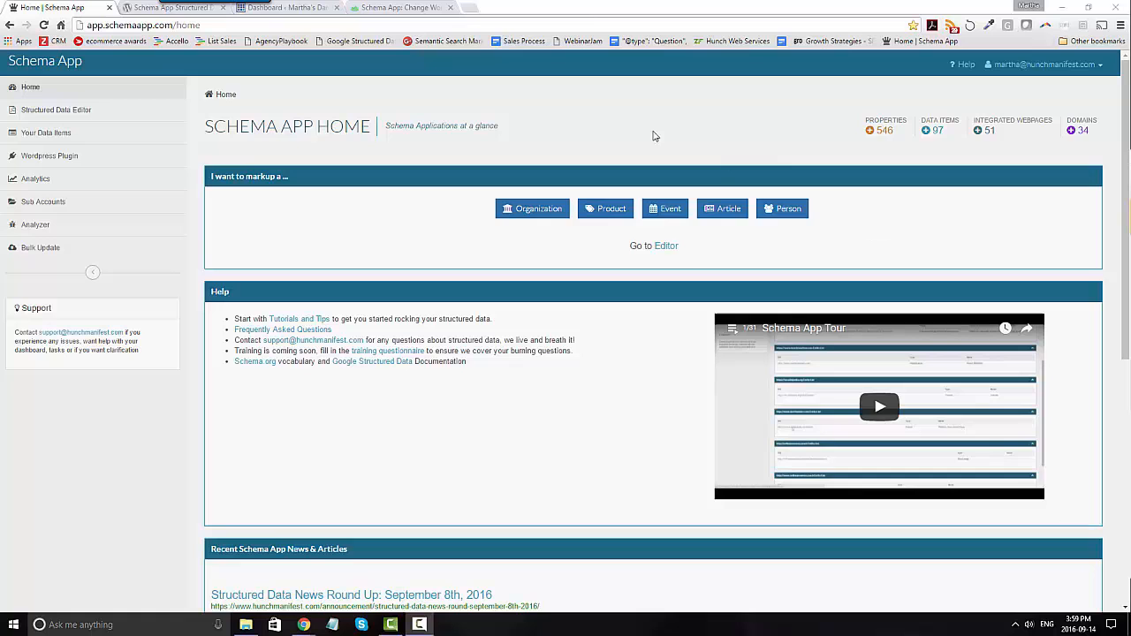
Scroll through the Schema App Structured Data plugin description on WordPress.org.
click(172, 7)
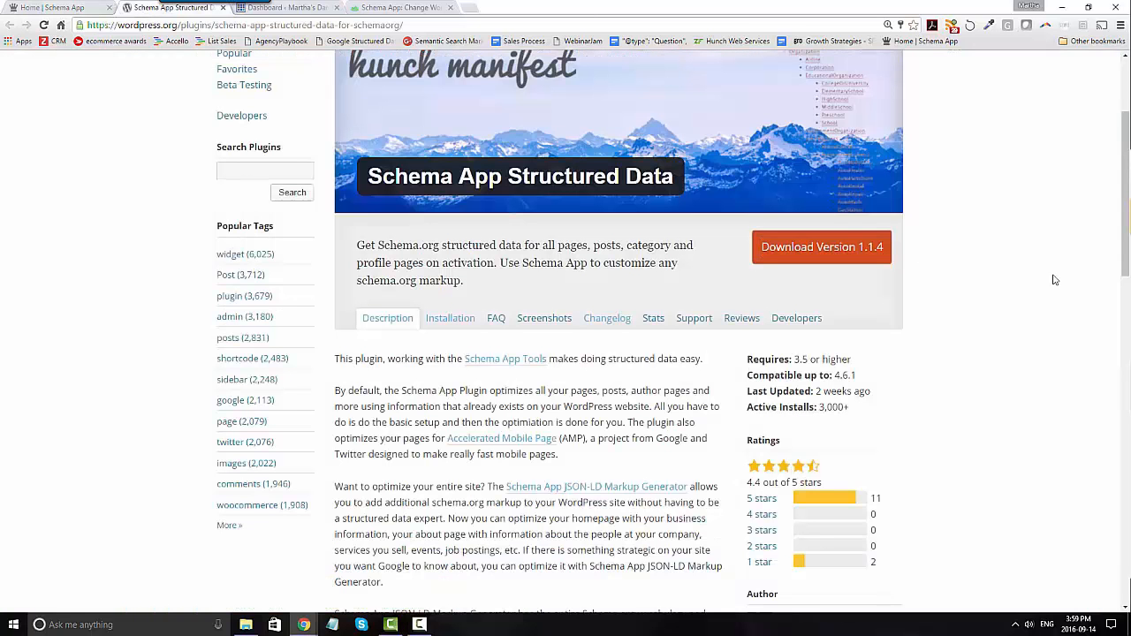
scroll(up, 3)
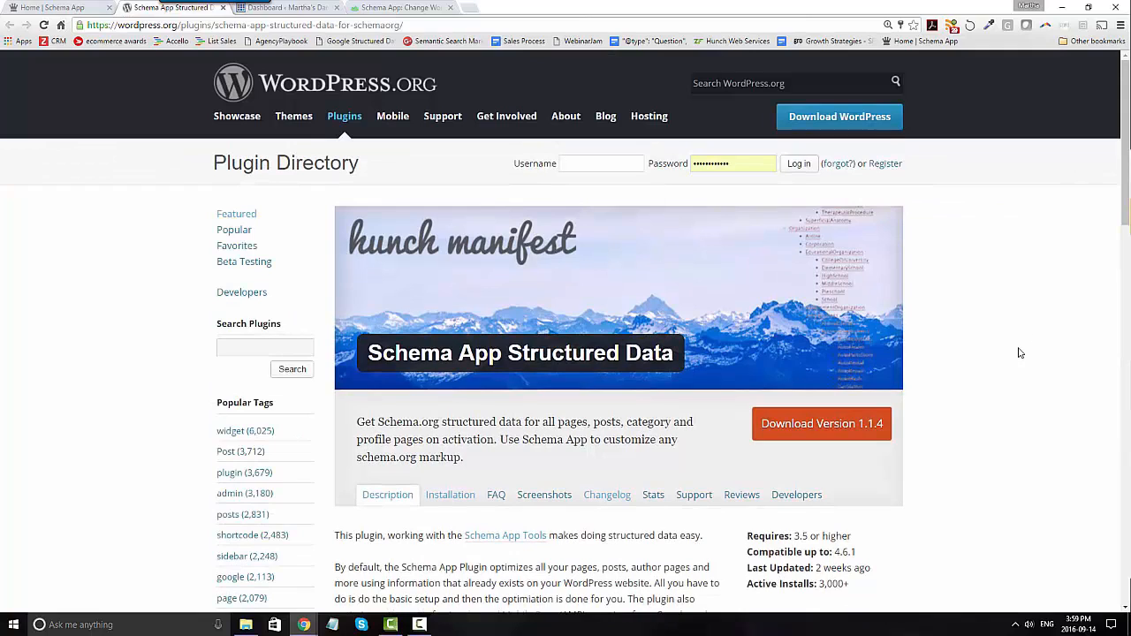
scroll(down, 3)
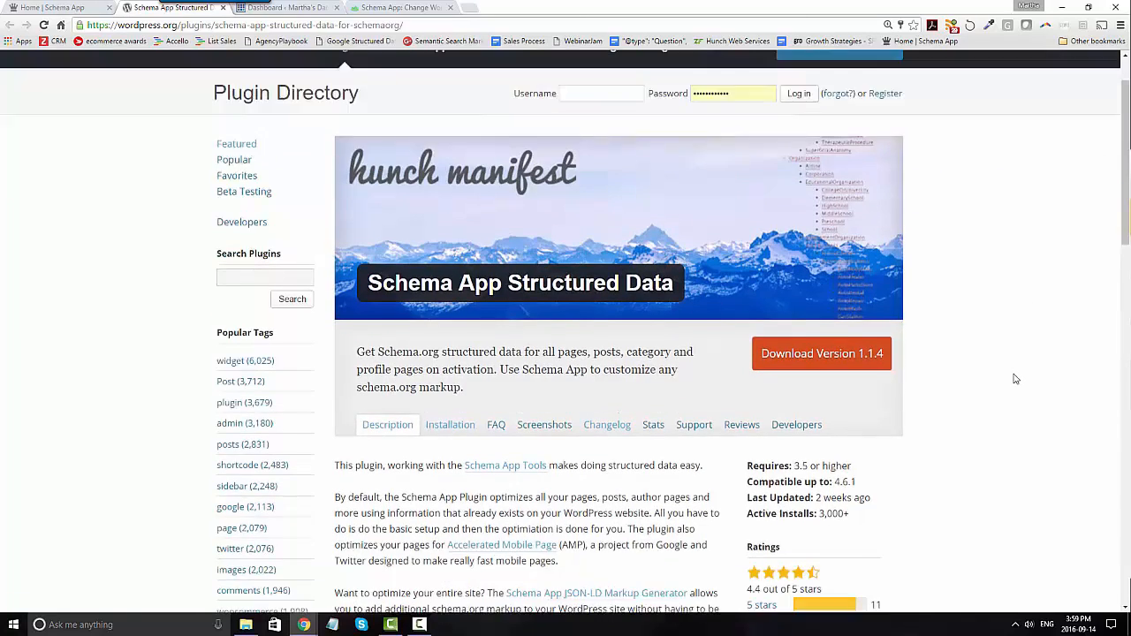
scroll(down, 3)
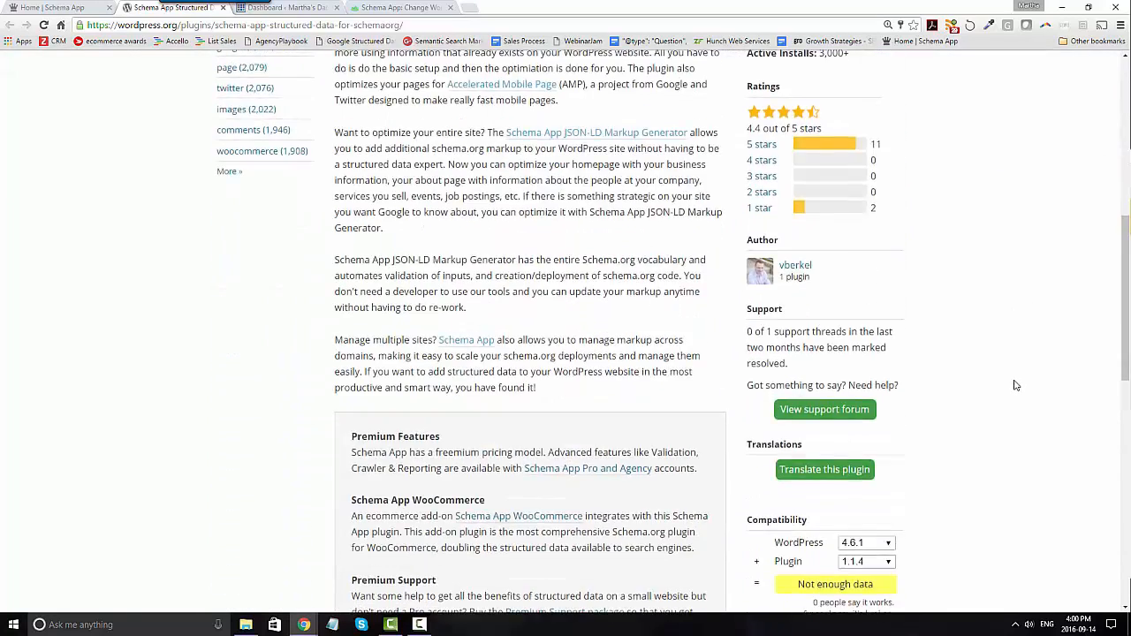
scroll(down, 3)
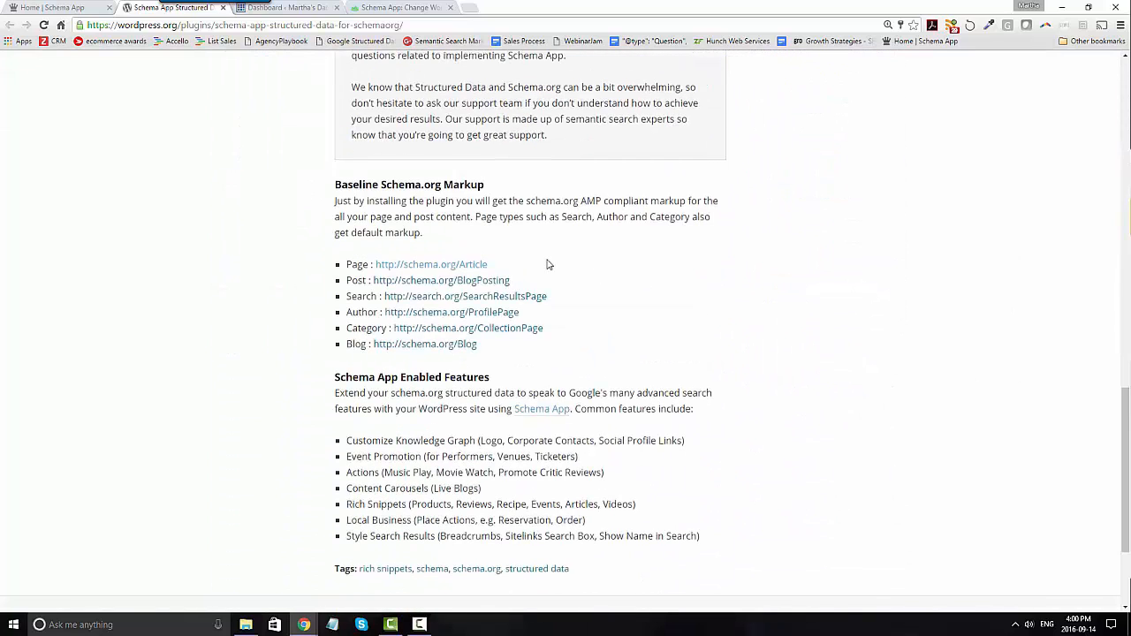
mouse_move(578, 323)
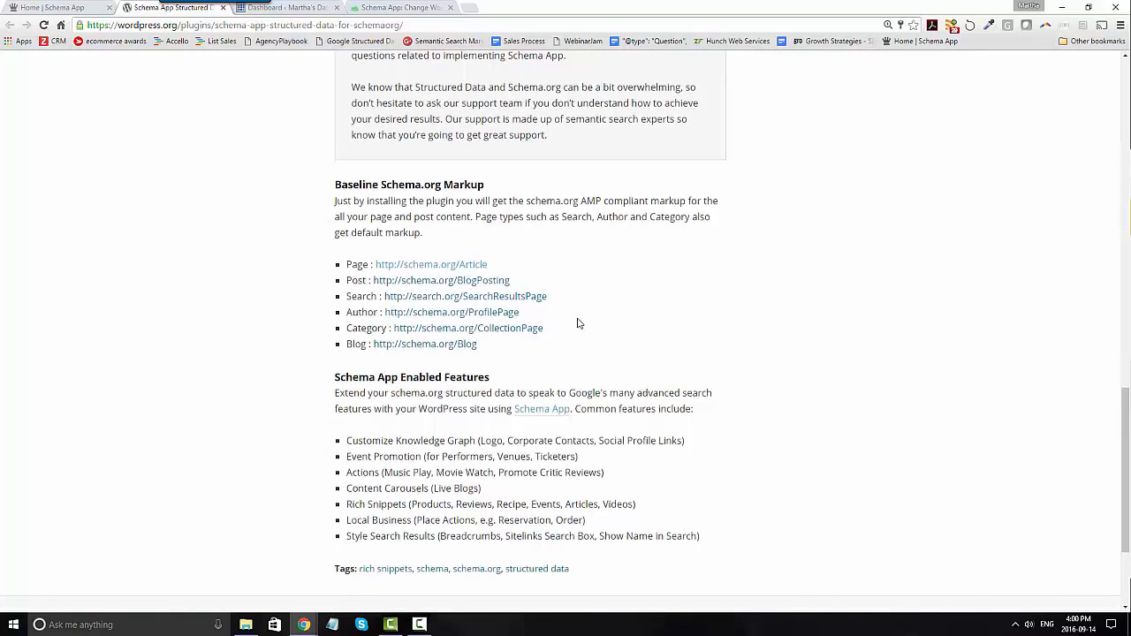
mouse_move(500, 356)
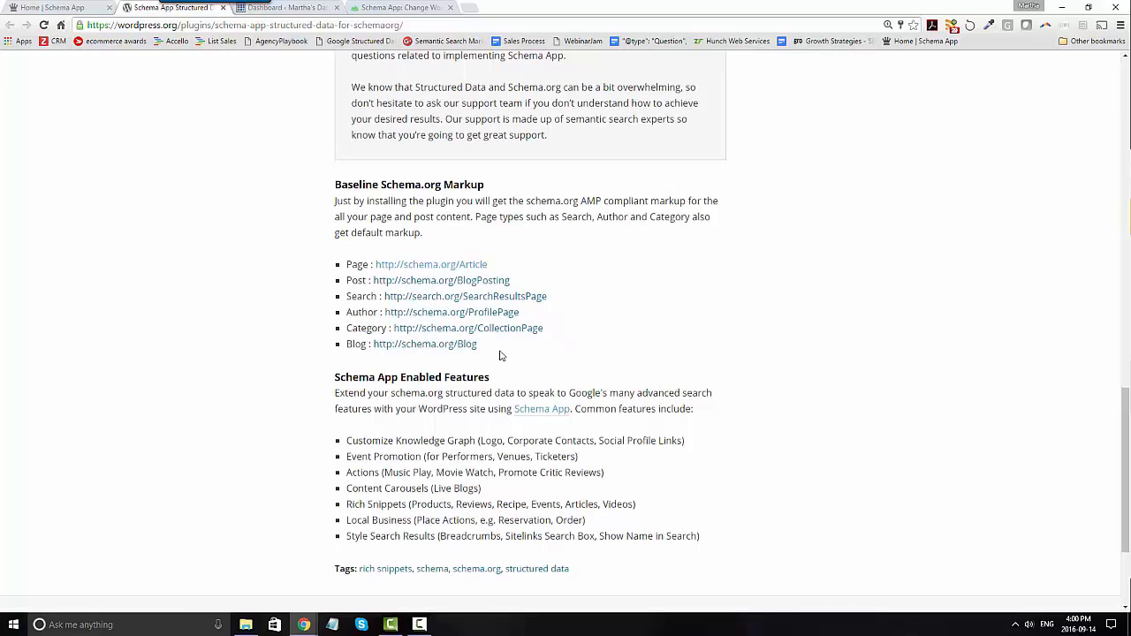
mouse_move(520, 329)
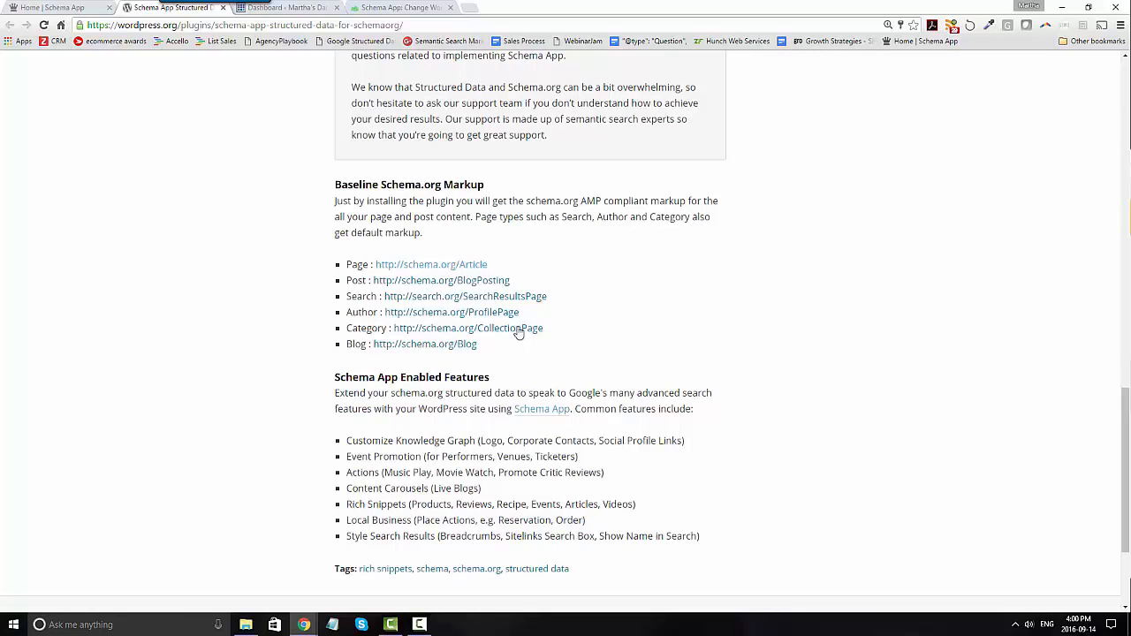
click(282, 8)
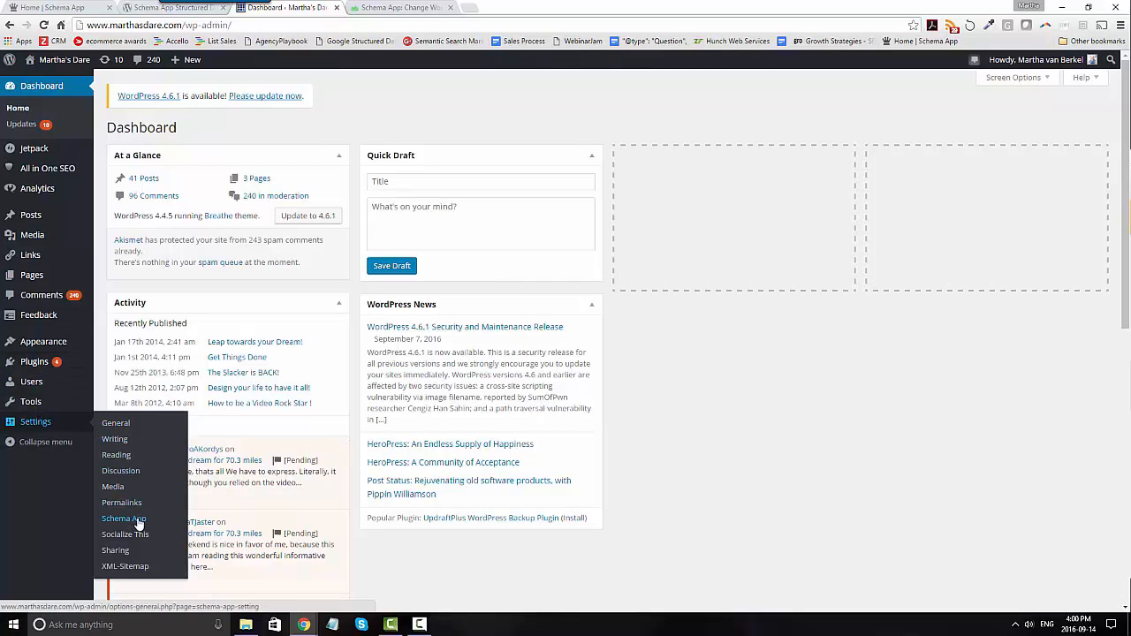
Open Settings > Schema App and select the existing Account ID value.
click(123, 519)
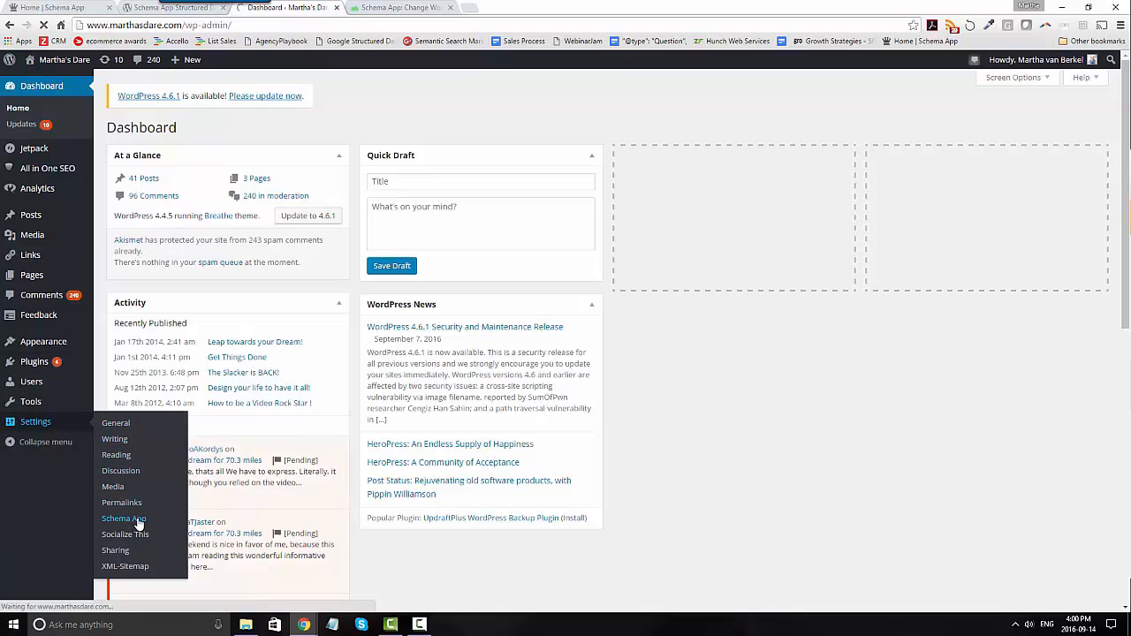
click(124, 519)
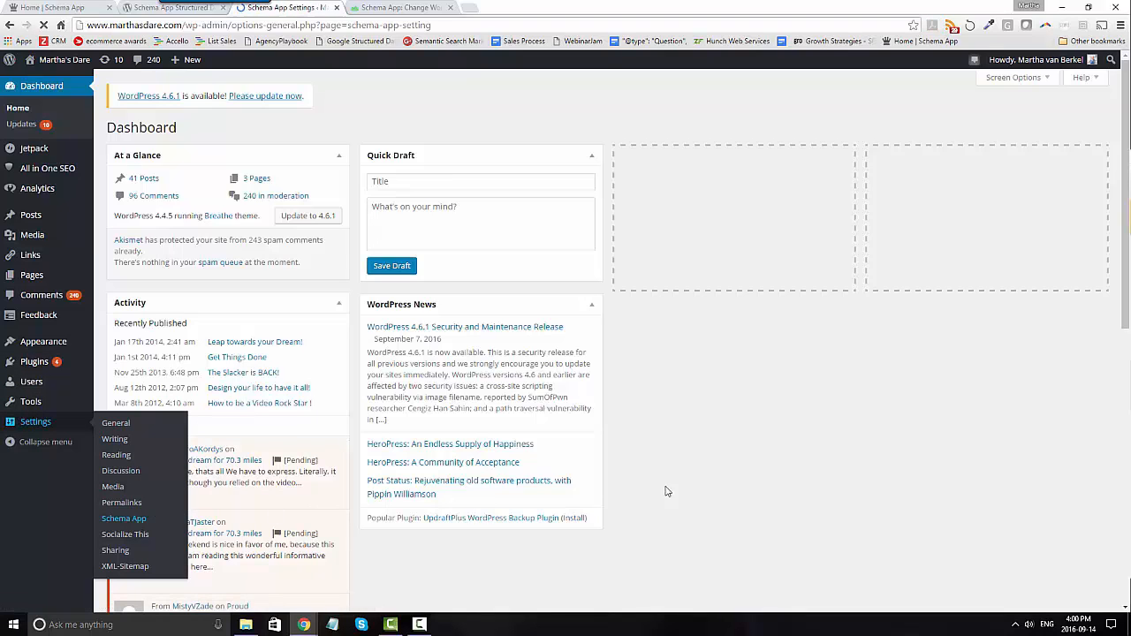
click(124, 519)
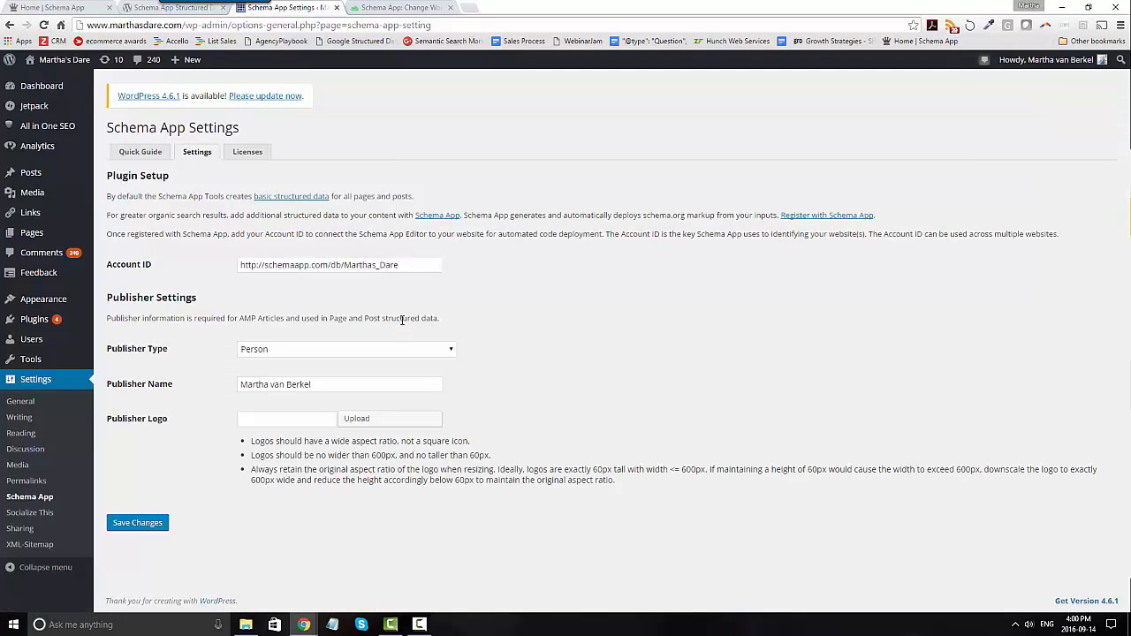
triple_click(340, 264)
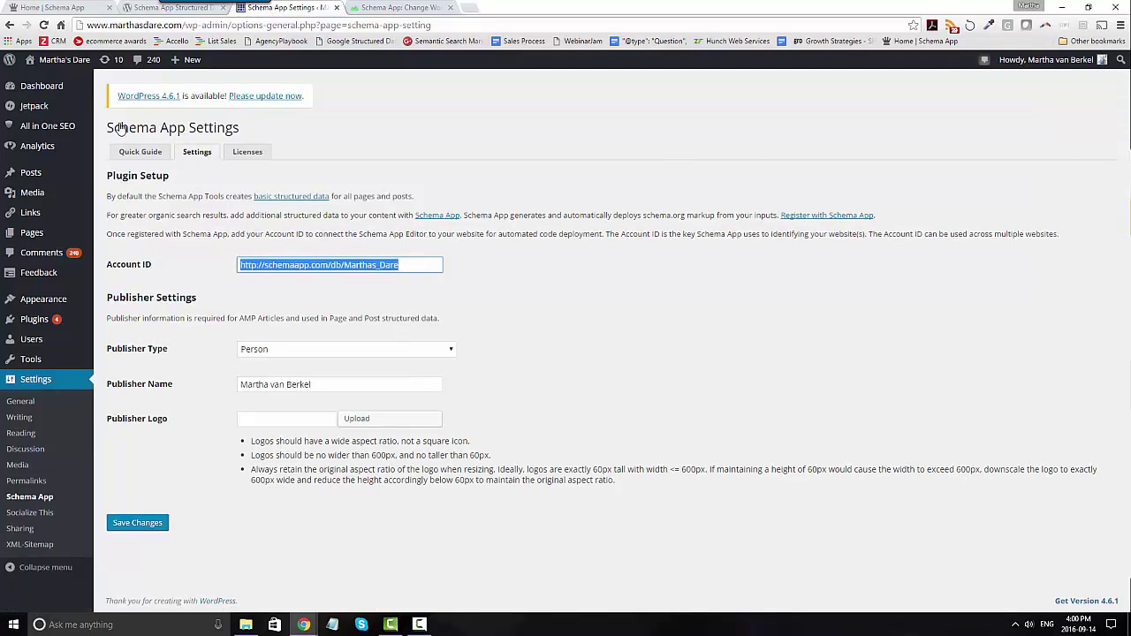
click(66, 7)
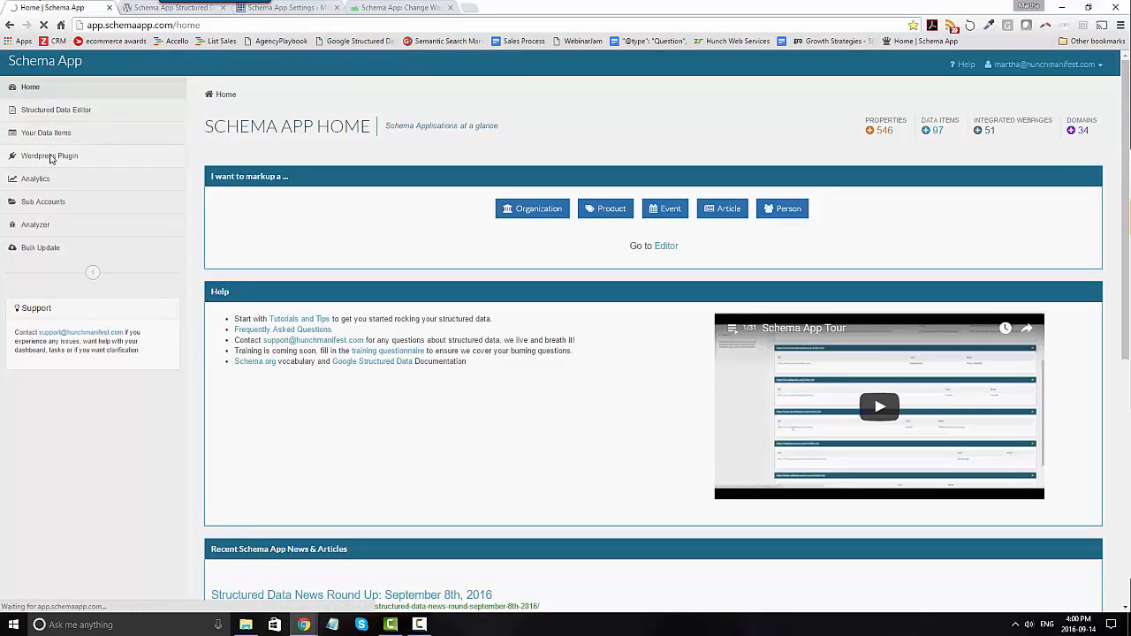
Select the Current Account ID on Schema App's Wordpress Plugin page.
click(50, 156)
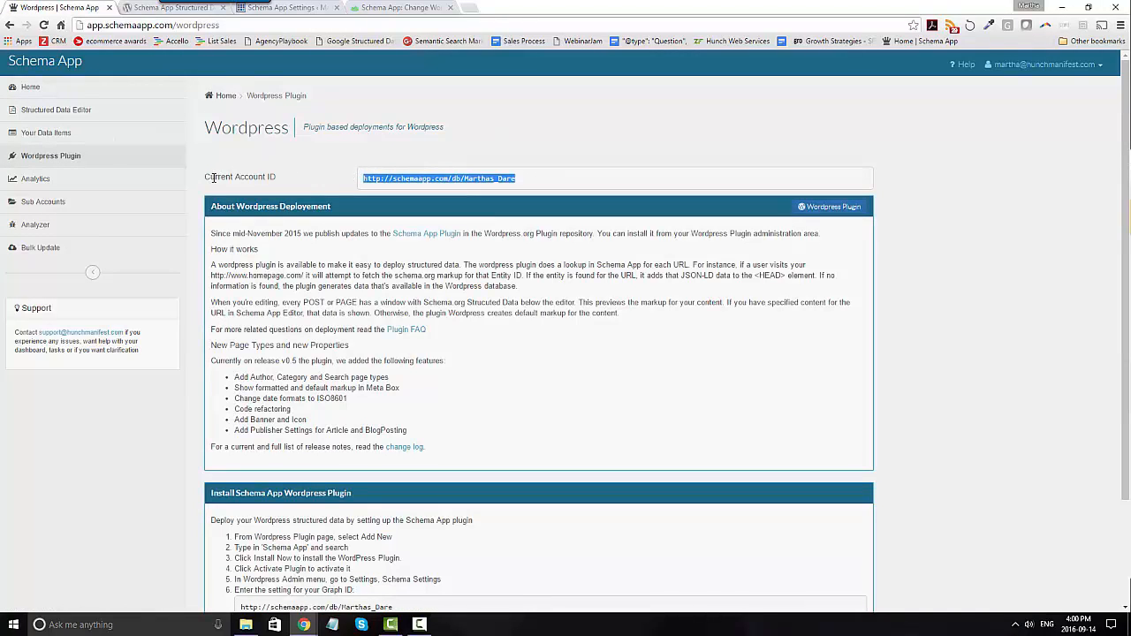
mouse_move(522, 185)
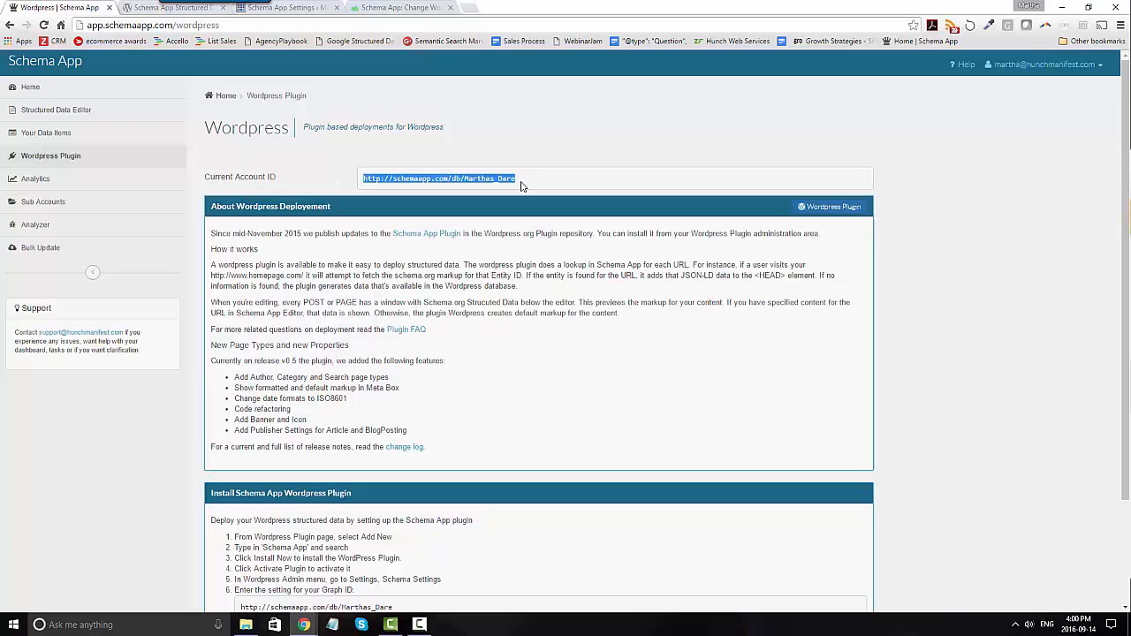
click(525, 178)
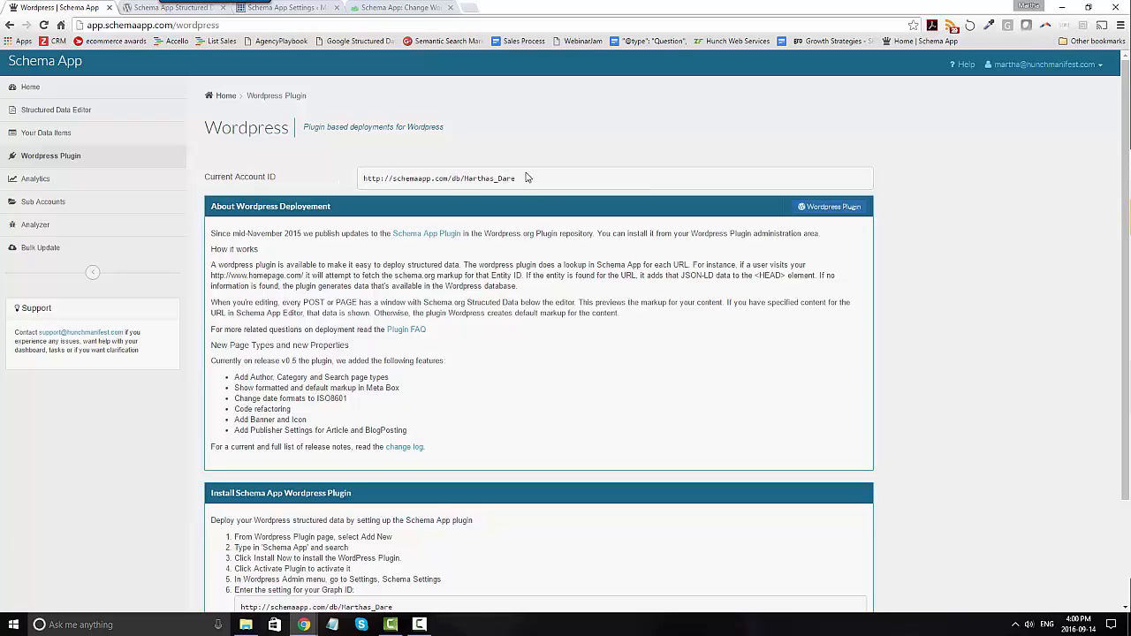
double_click(495, 178)
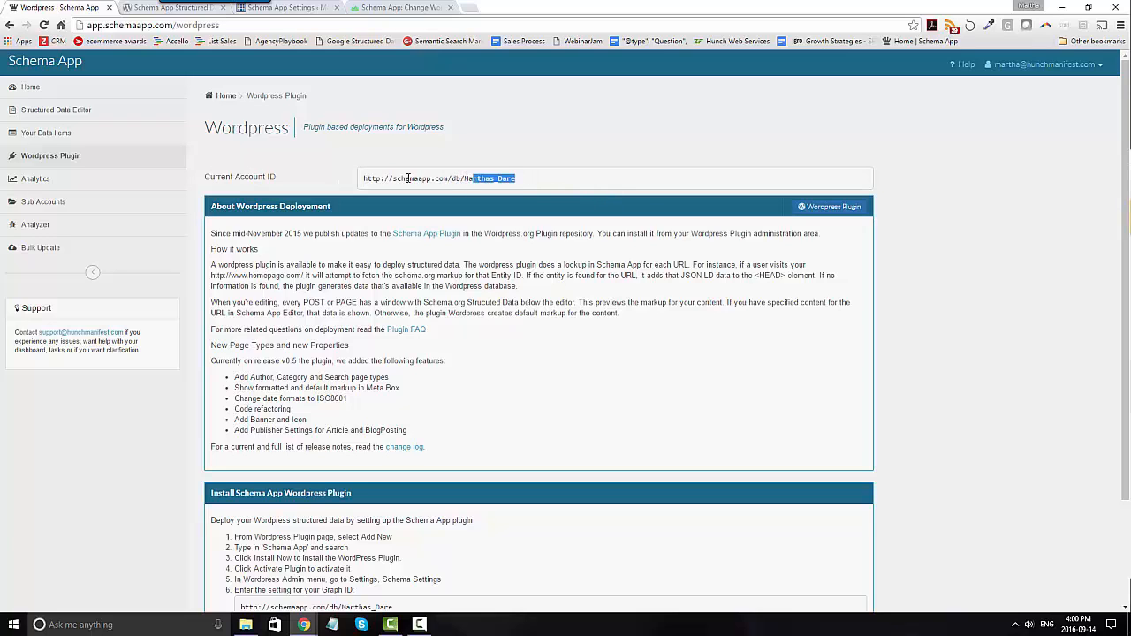
triple_click(440, 177)
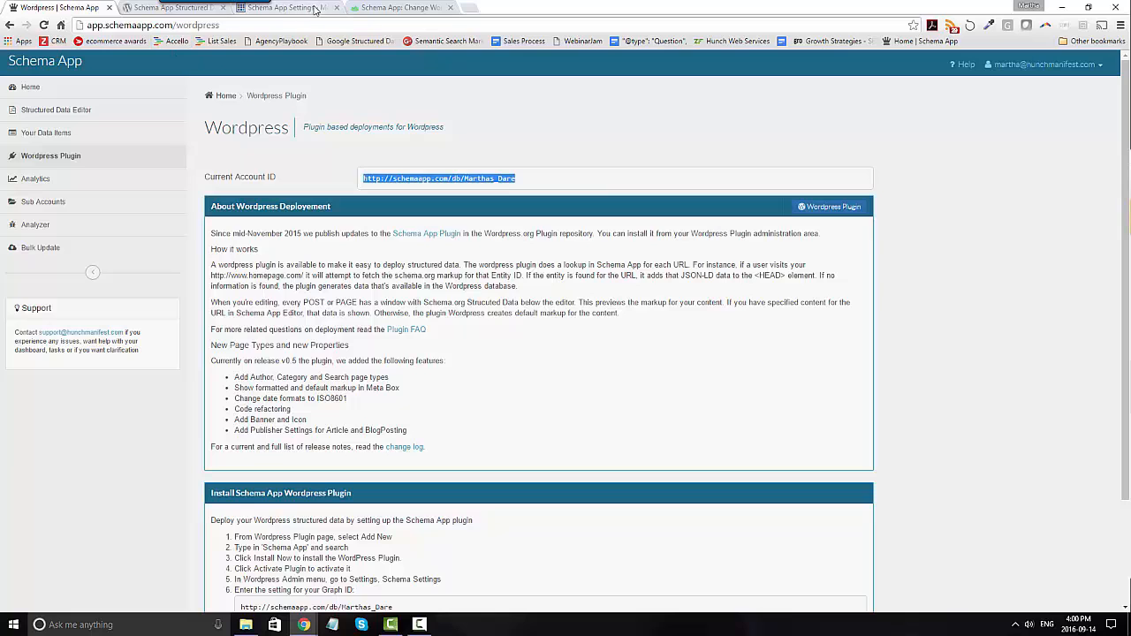
click(286, 7)
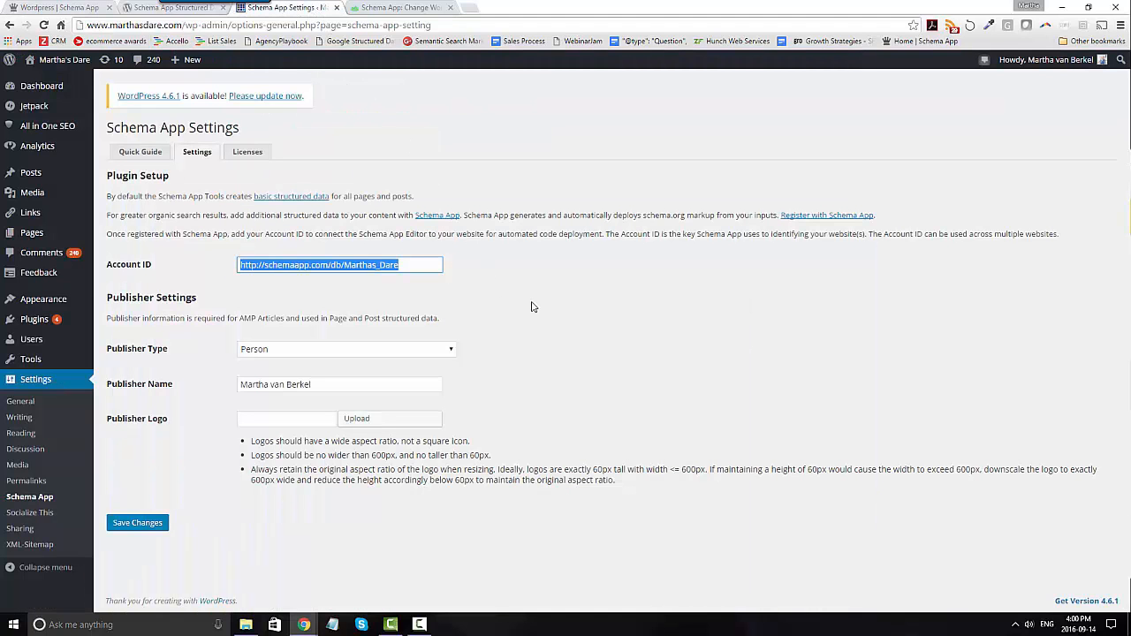
mouse_move(399, 339)
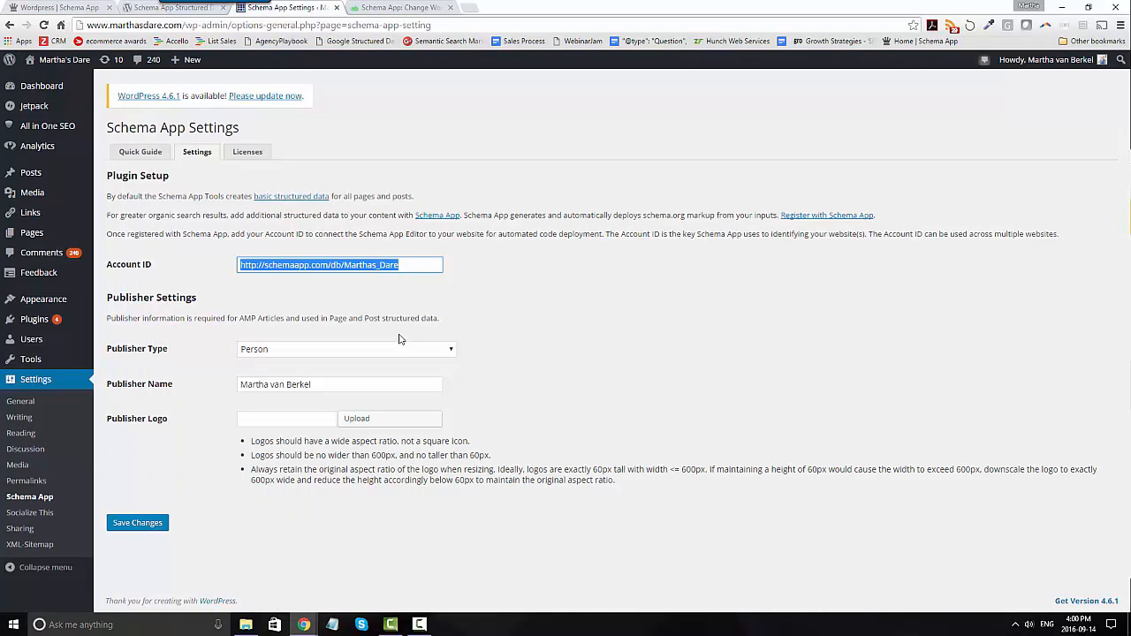
mouse_move(393, 352)
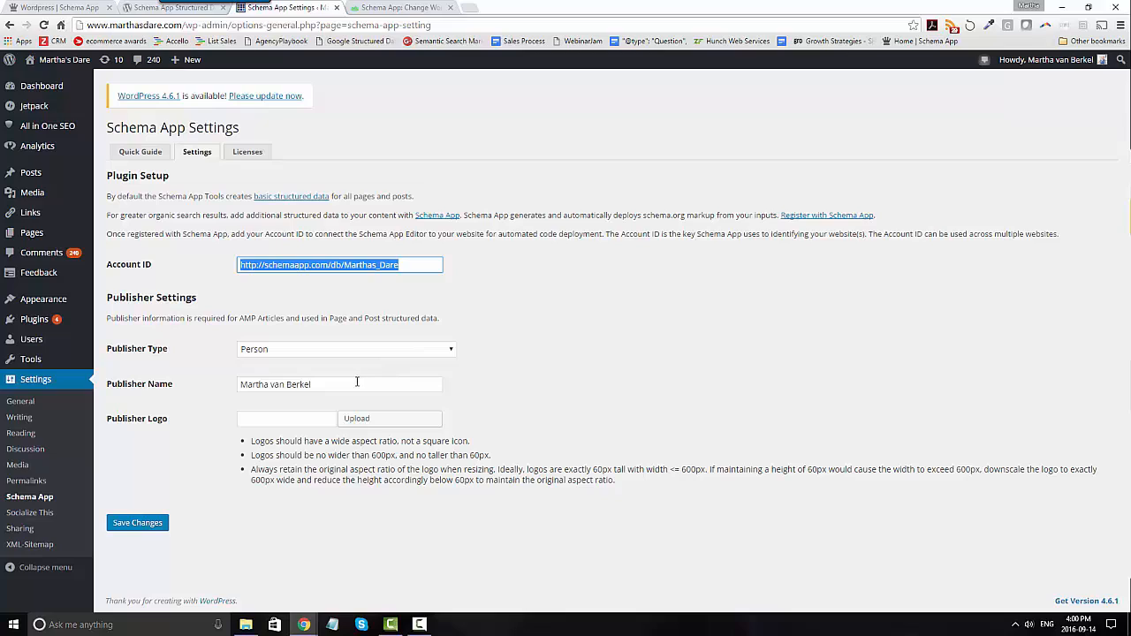
mouse_move(327, 423)
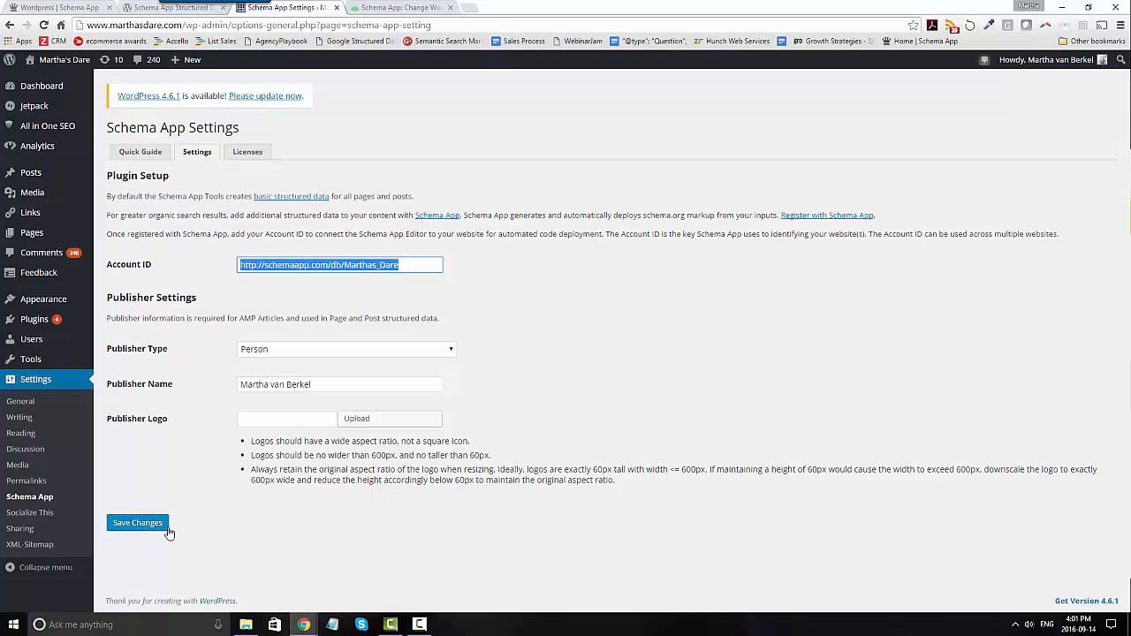
mouse_move(308, 491)
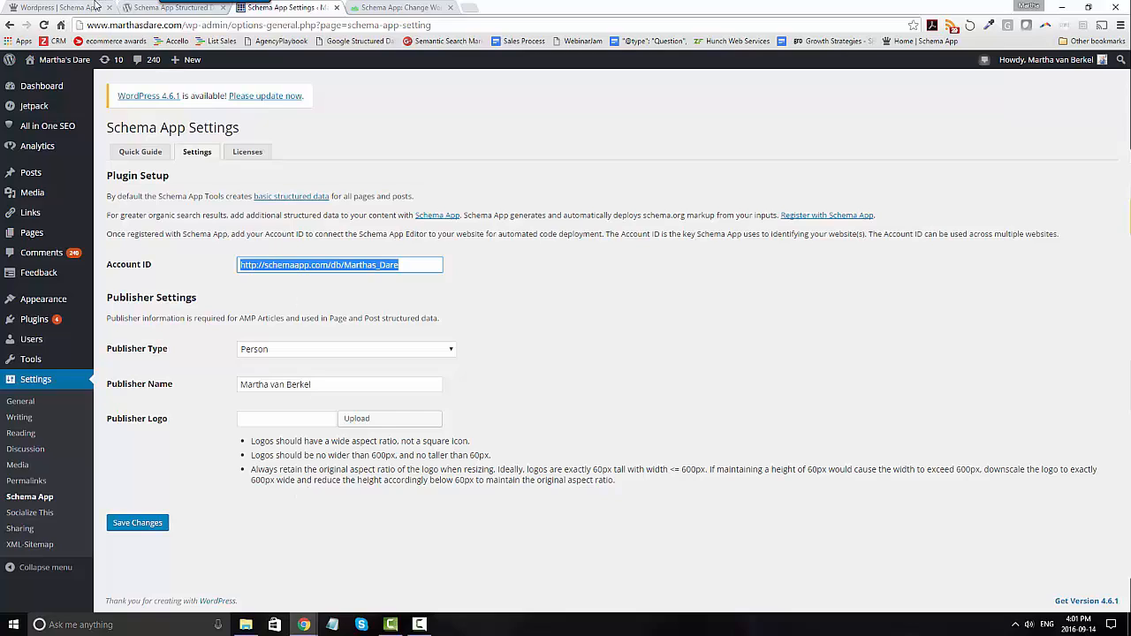
mouse_move(71, 7)
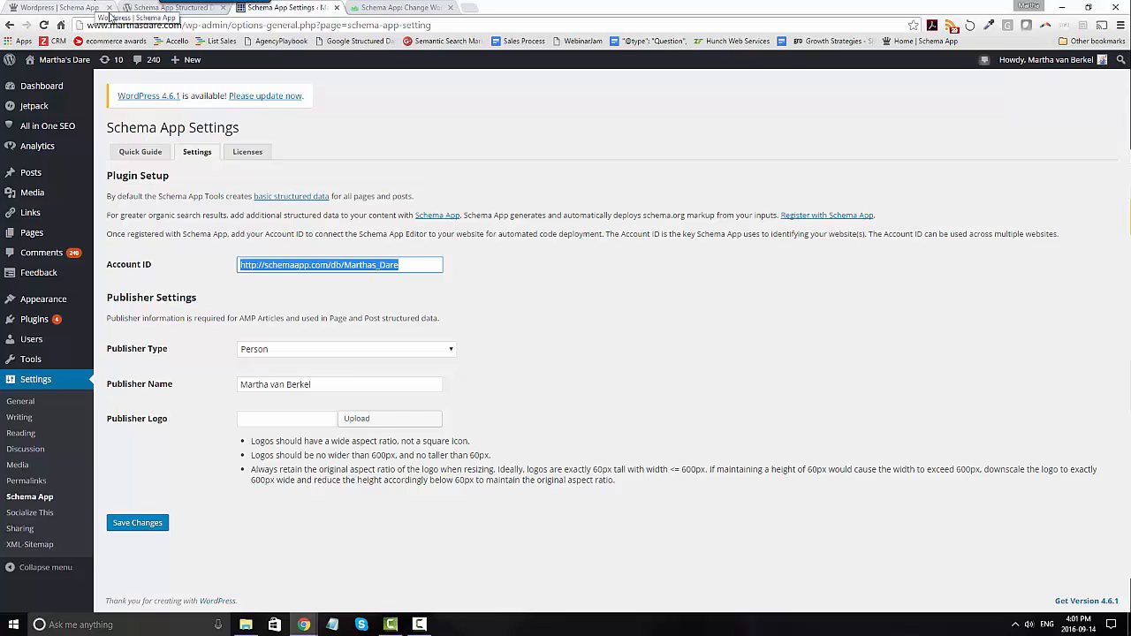
mouse_move(312, 140)
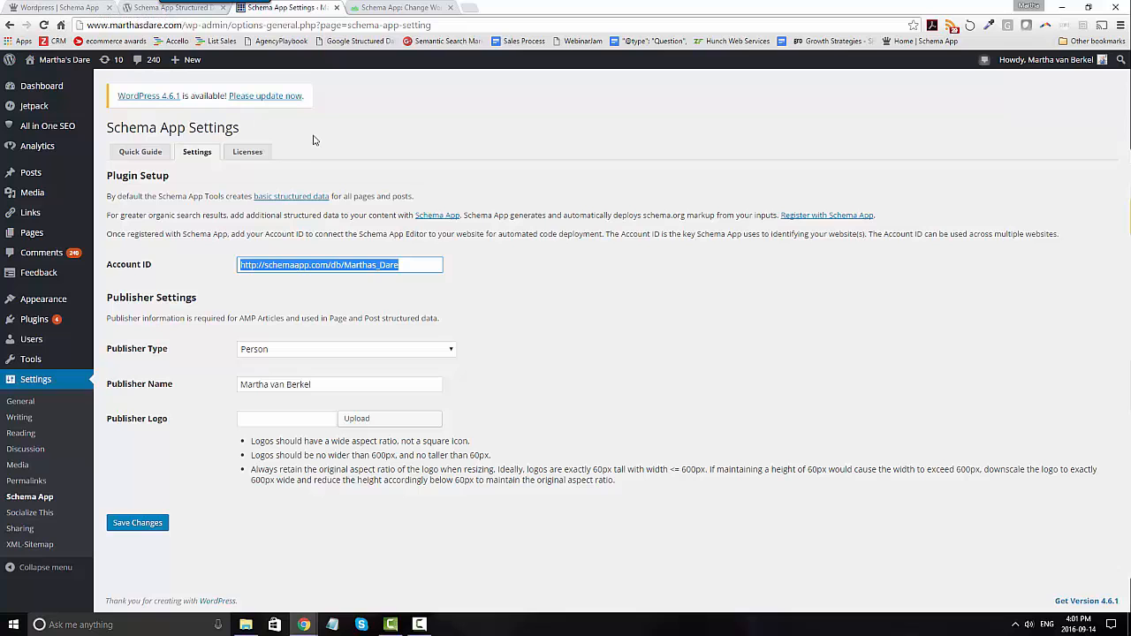